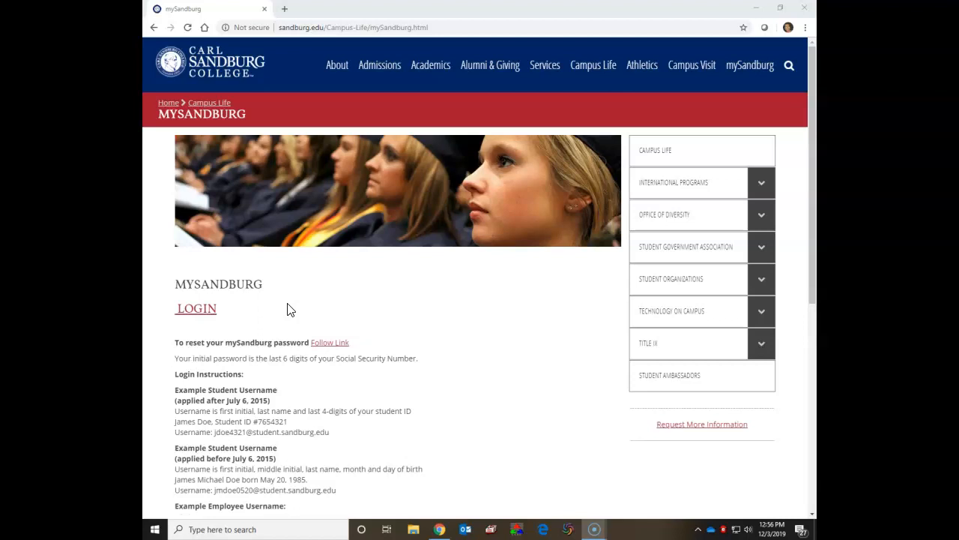
pyautogui.moveTo(238, 314)
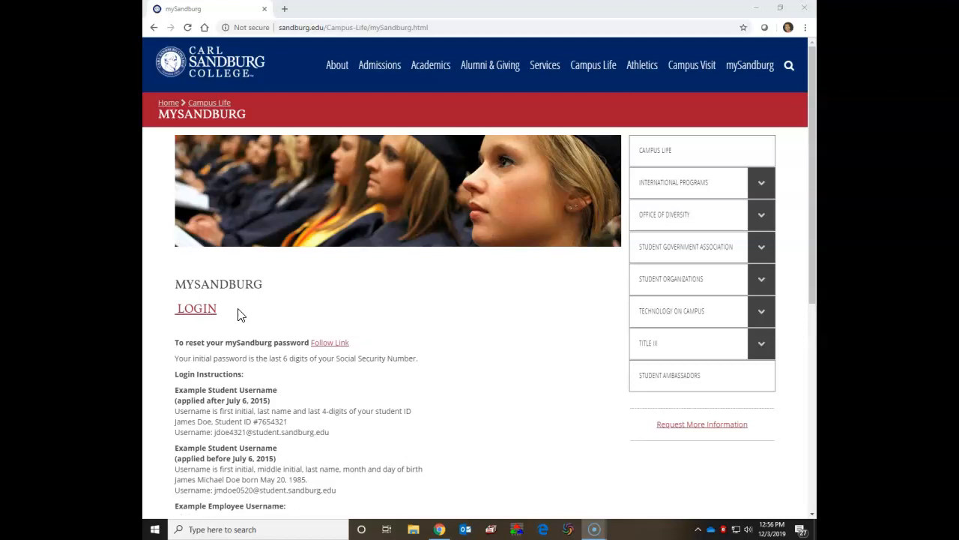
# Log in to mySandburg and reach Library > Databases through the site menu.
pyautogui.click(197, 308)
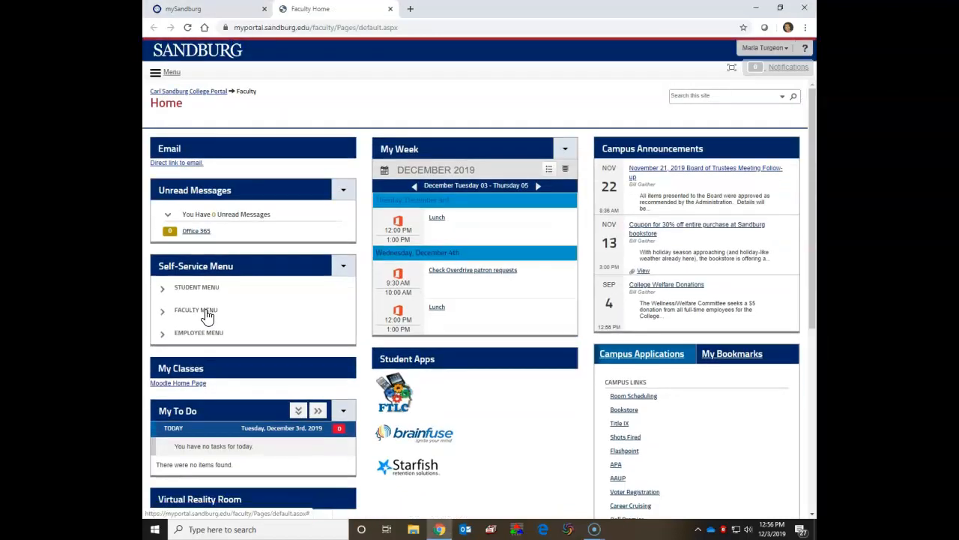
pyautogui.click(156, 72)
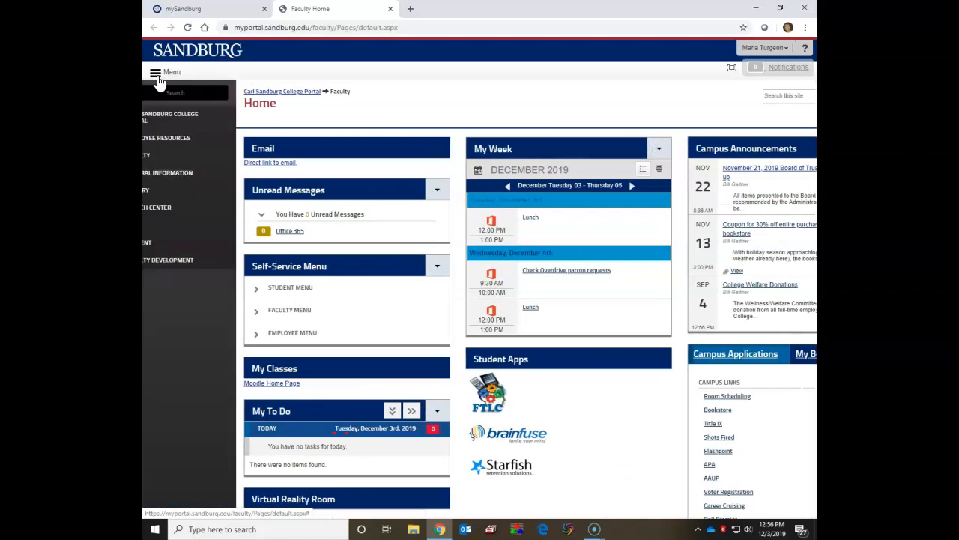
pyautogui.click(159, 72)
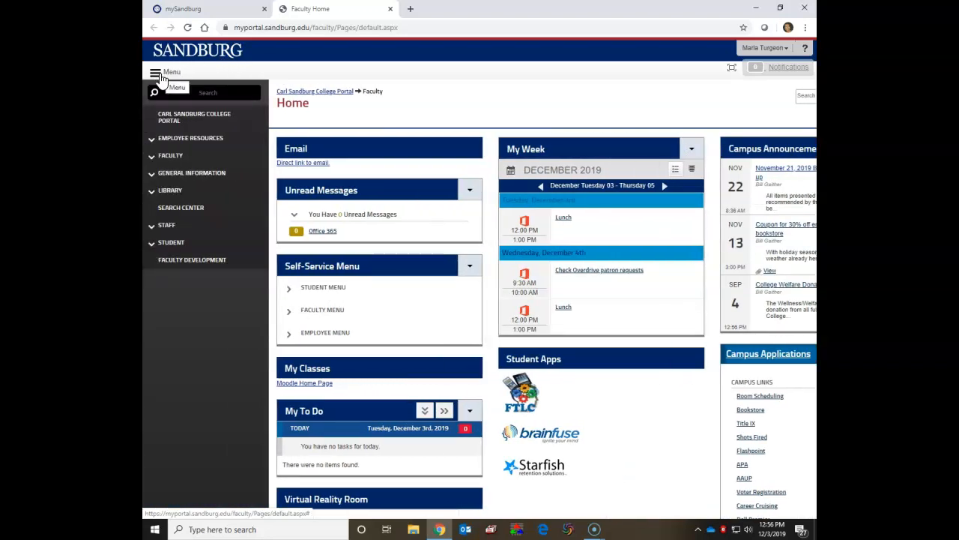
pyautogui.click(169, 190)
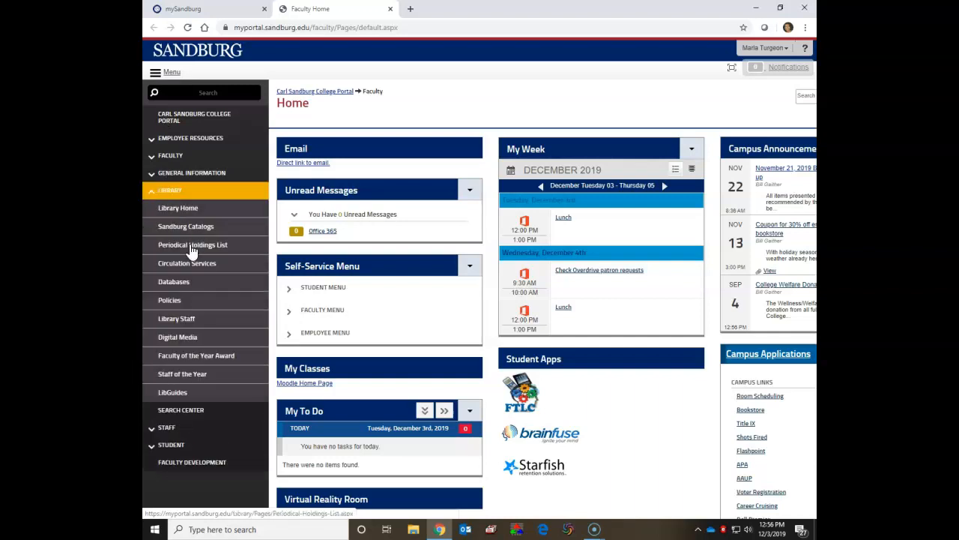
pyautogui.click(173, 281)
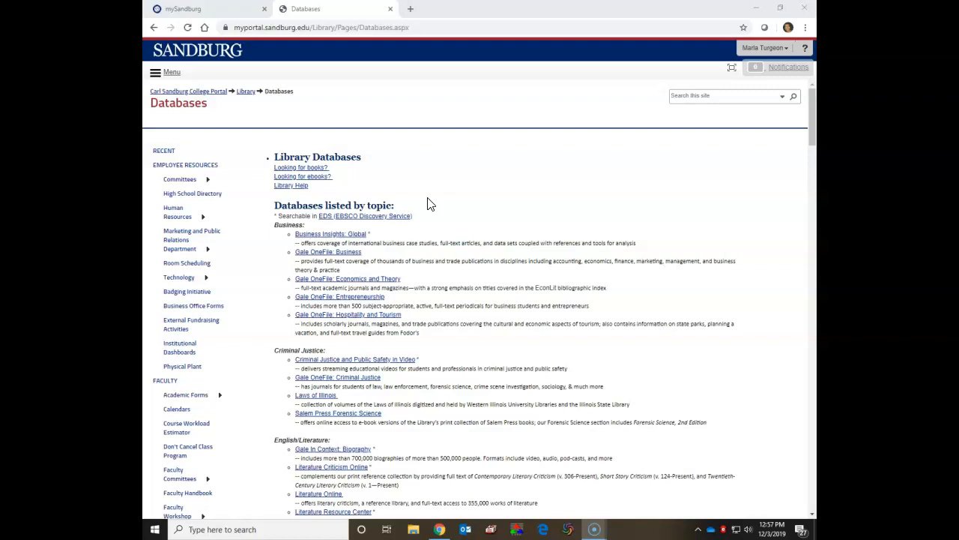
pyautogui.moveTo(346, 219)
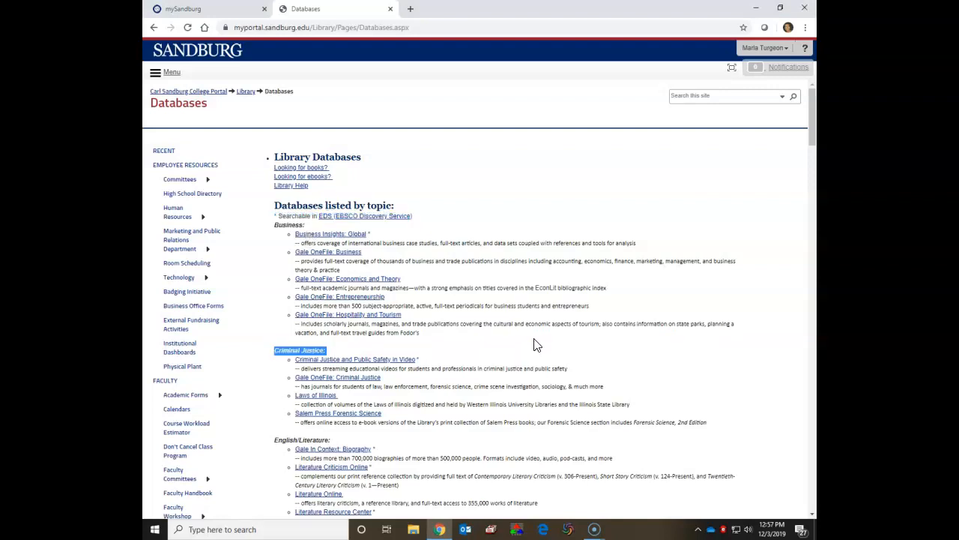
pyautogui.moveTo(547, 339)
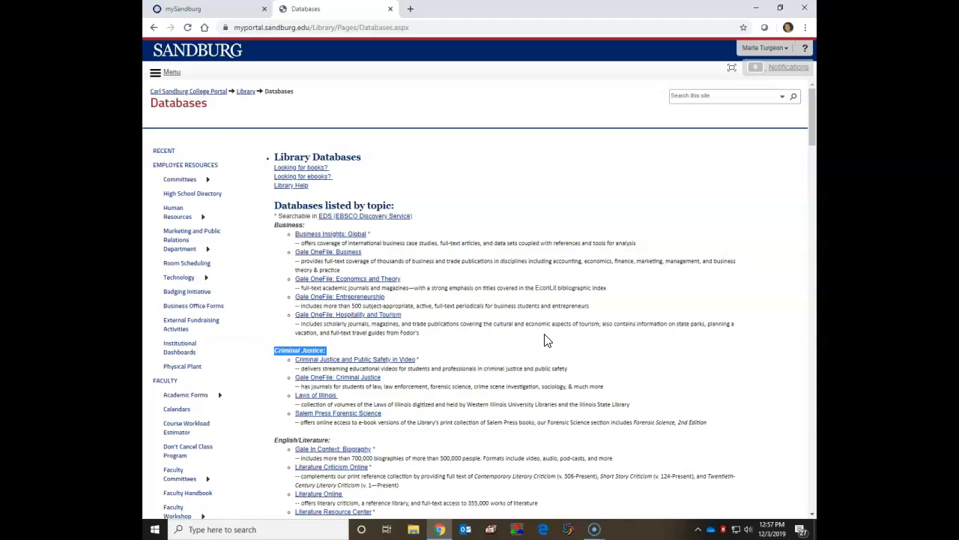
# Open Gale Academic OneFile from the General Research/Cross-Disciplinary database list.
pyautogui.scroll(-3)
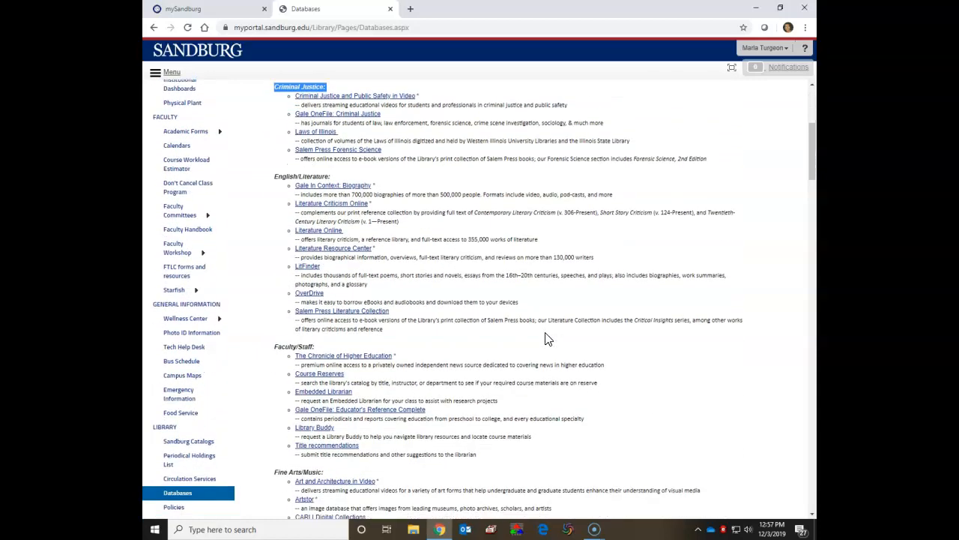
pyautogui.scroll(-3)
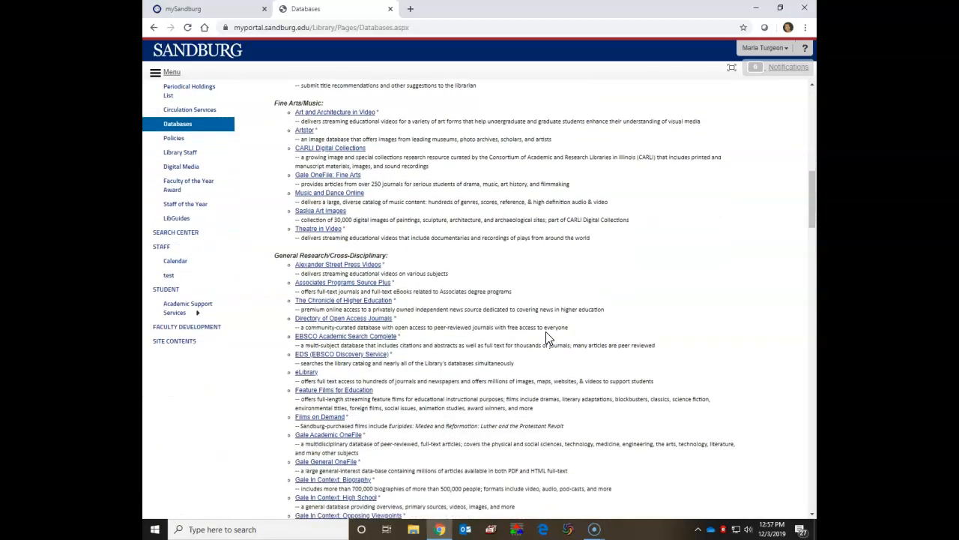
pyautogui.scroll(-3)
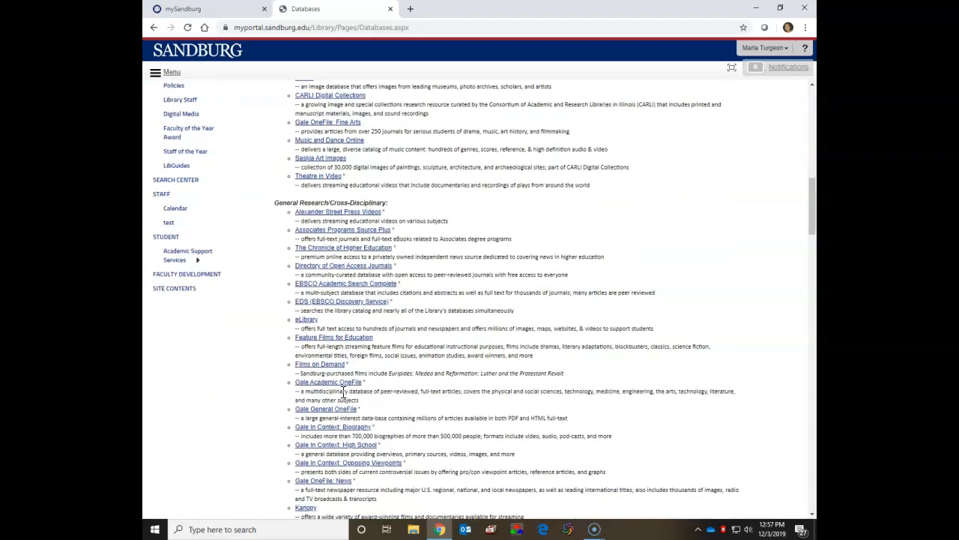
pyautogui.moveTo(329, 382)
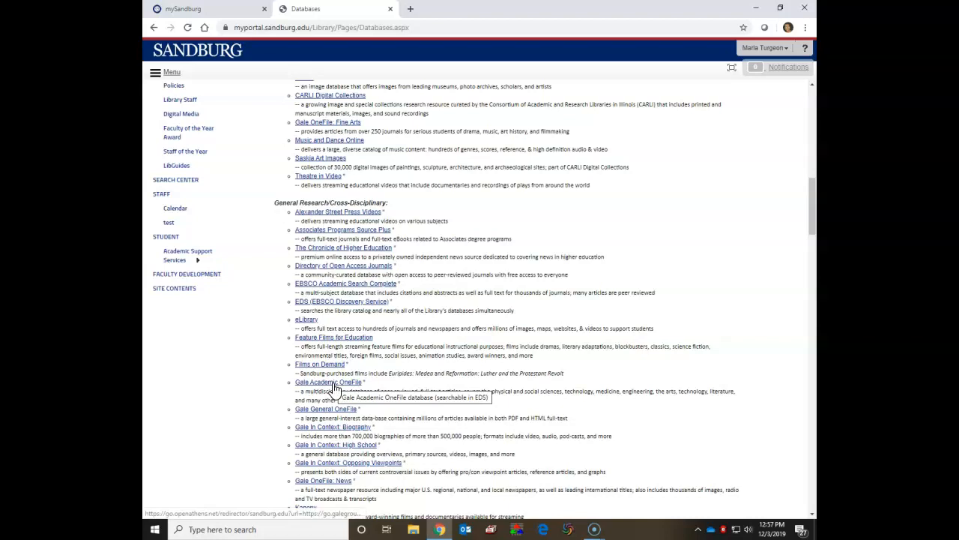
pyautogui.click(329, 382)
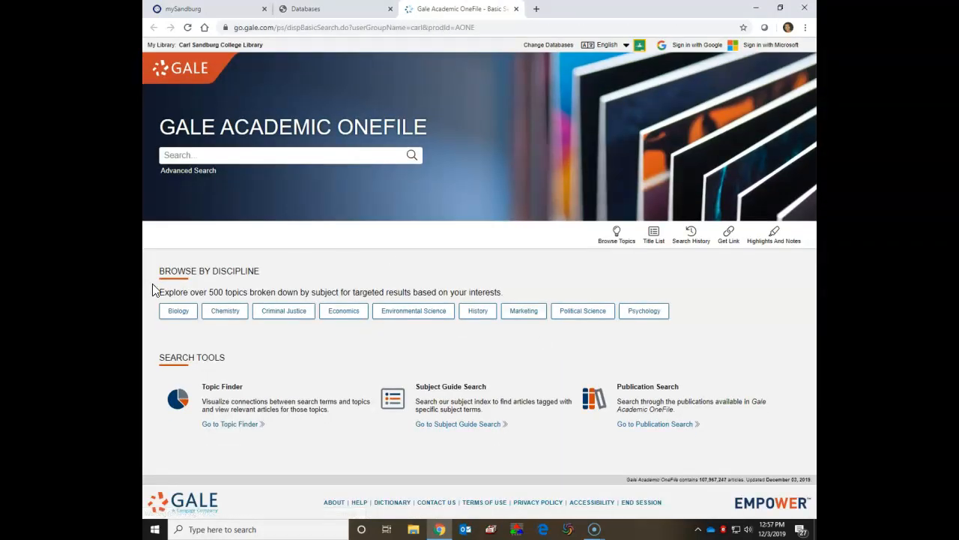
pyautogui.doubleClick(171, 271)
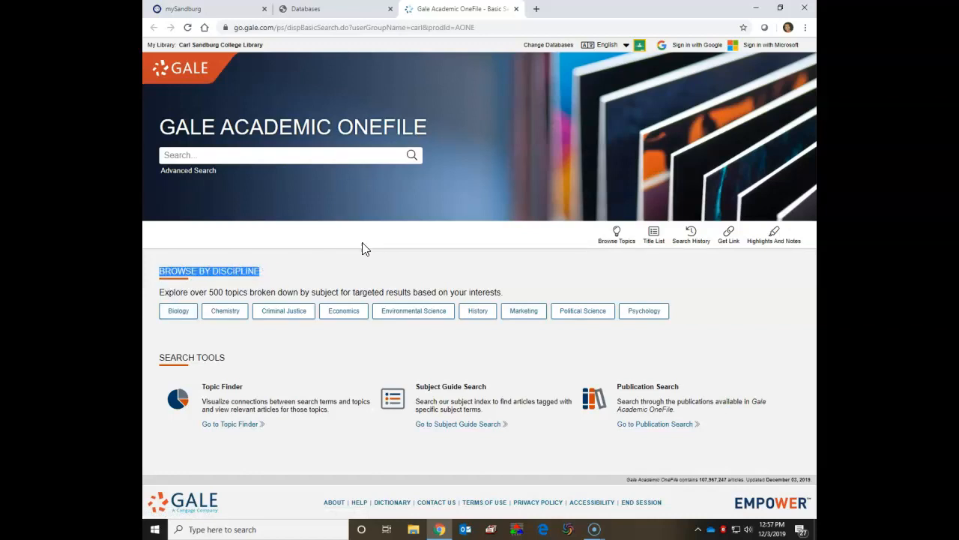
pyautogui.moveTo(410, 241)
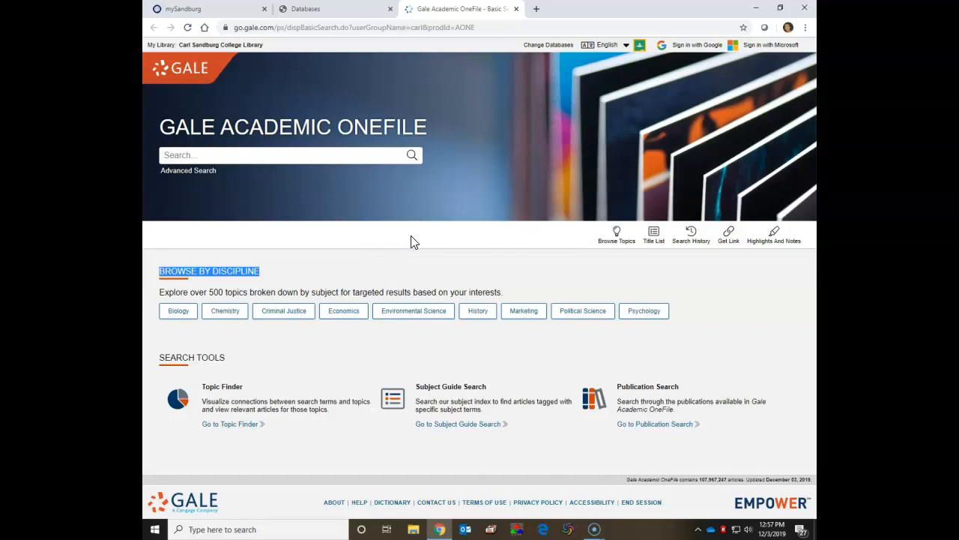
pyautogui.moveTo(420, 257)
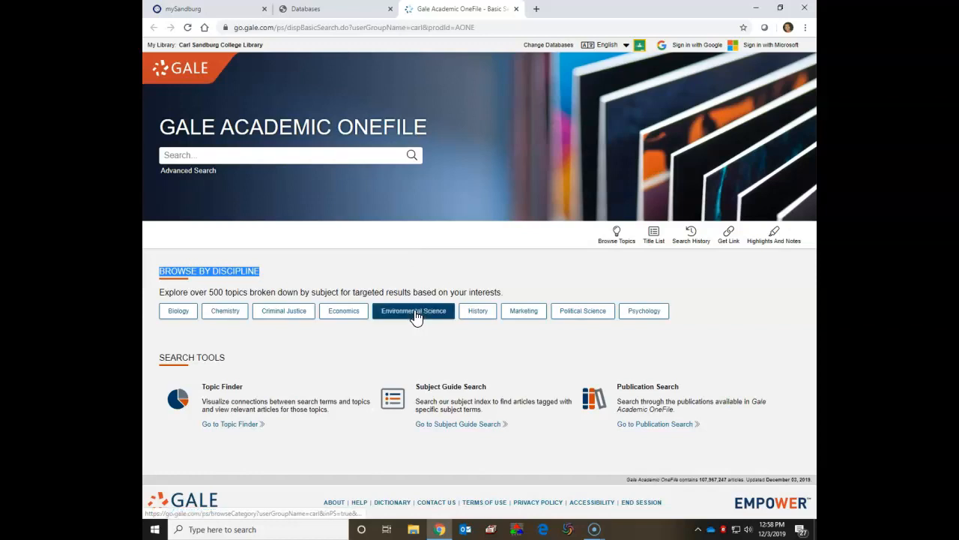
pyautogui.click(413, 310)
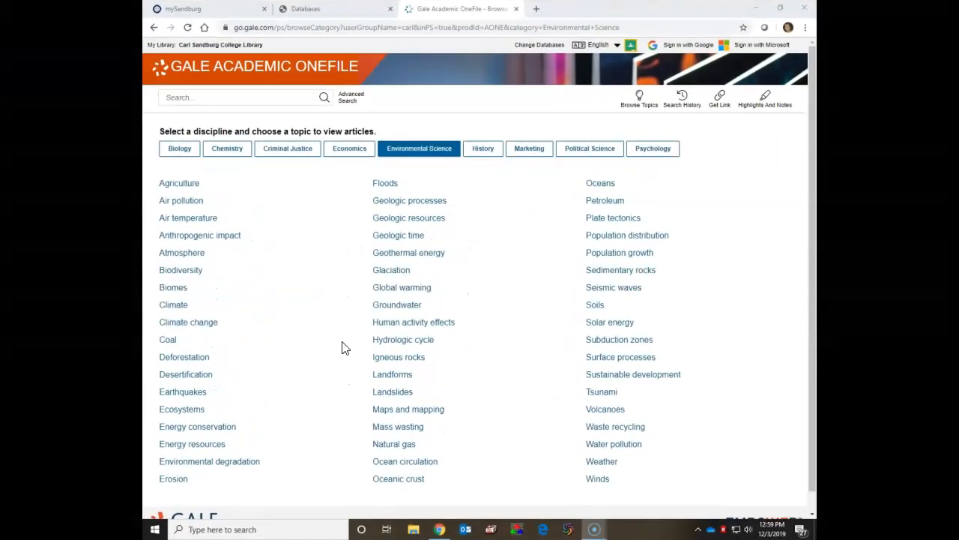
pyautogui.moveTo(403, 339)
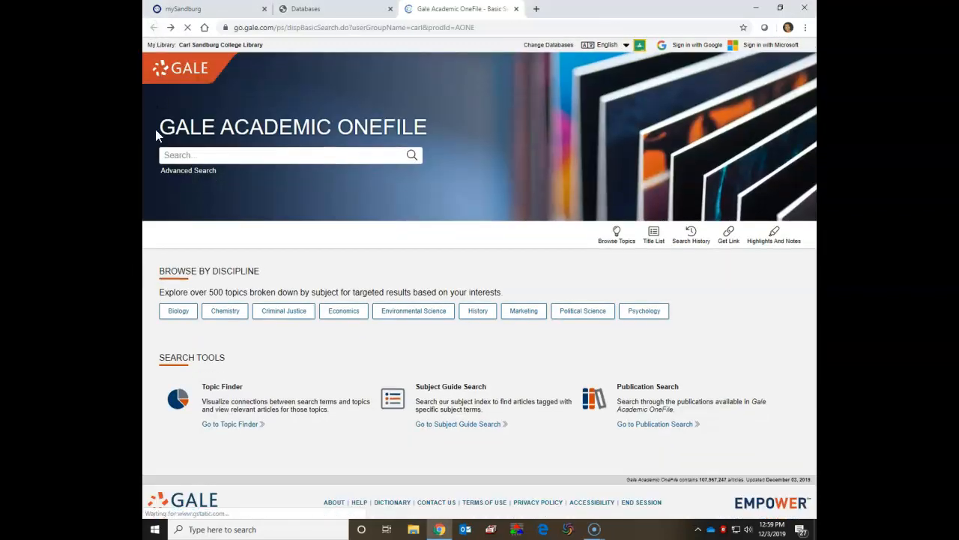
# Run a basic search for 'climate change' to get the full-text academic journal results.
pyautogui.click(285, 155)
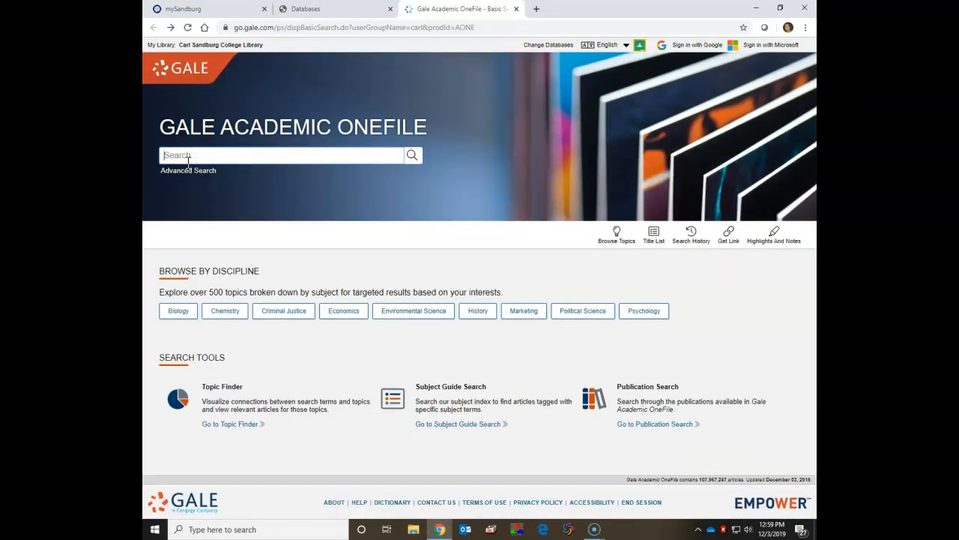
pyautogui.write('climate change')
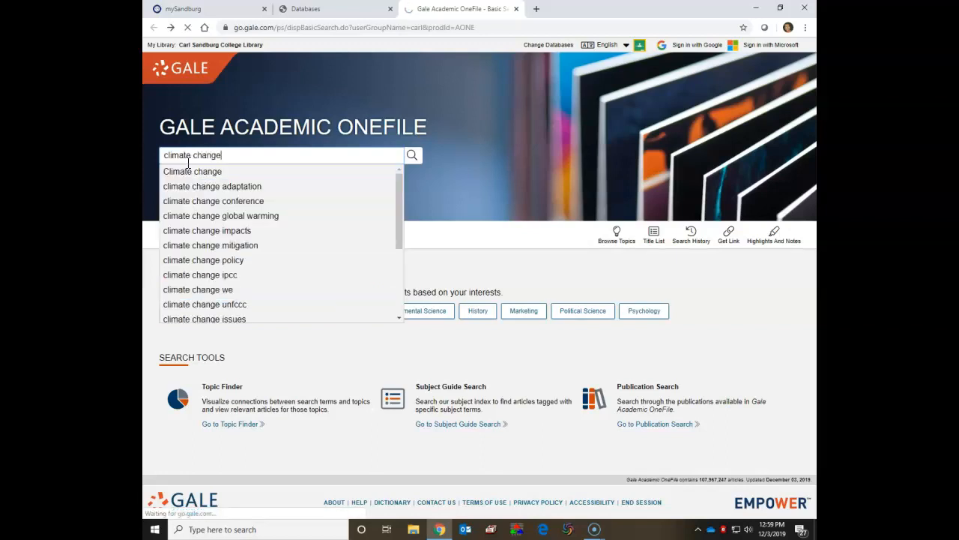
pyautogui.click(412, 155)
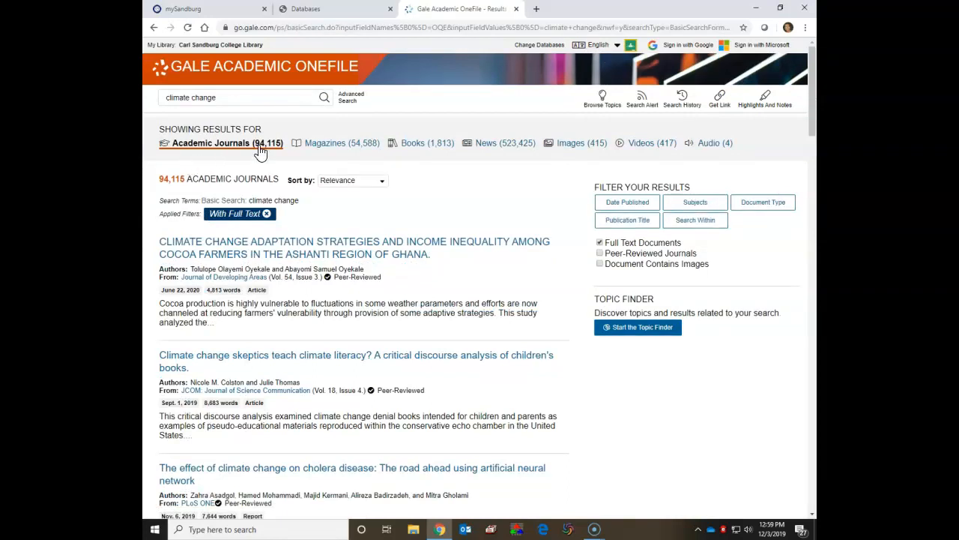
pyautogui.moveTo(261, 146)
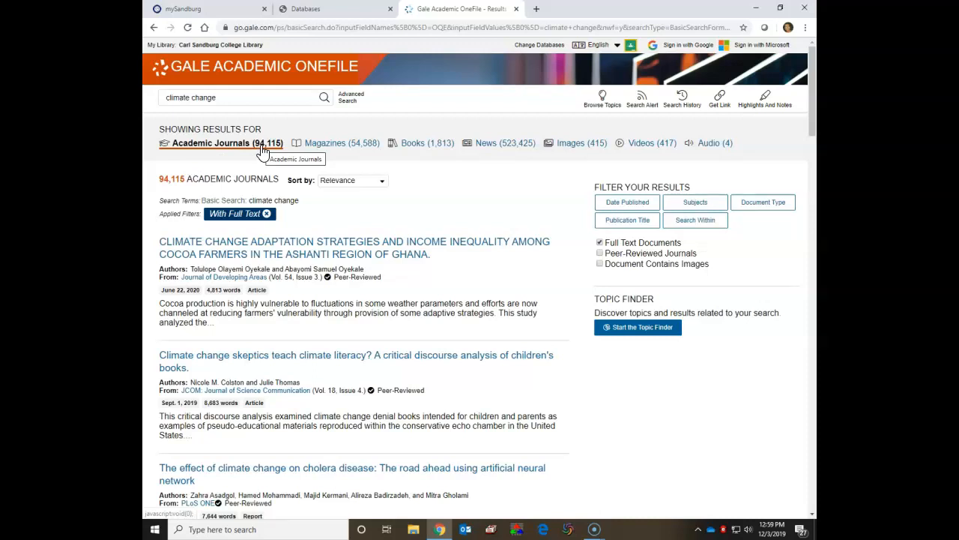
pyautogui.moveTo(262, 150)
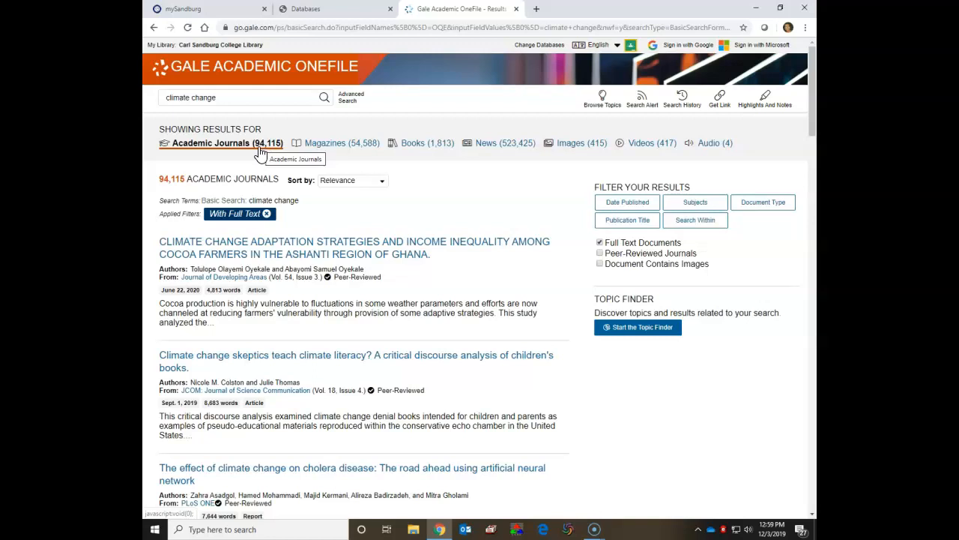
pyautogui.moveTo(262, 150)
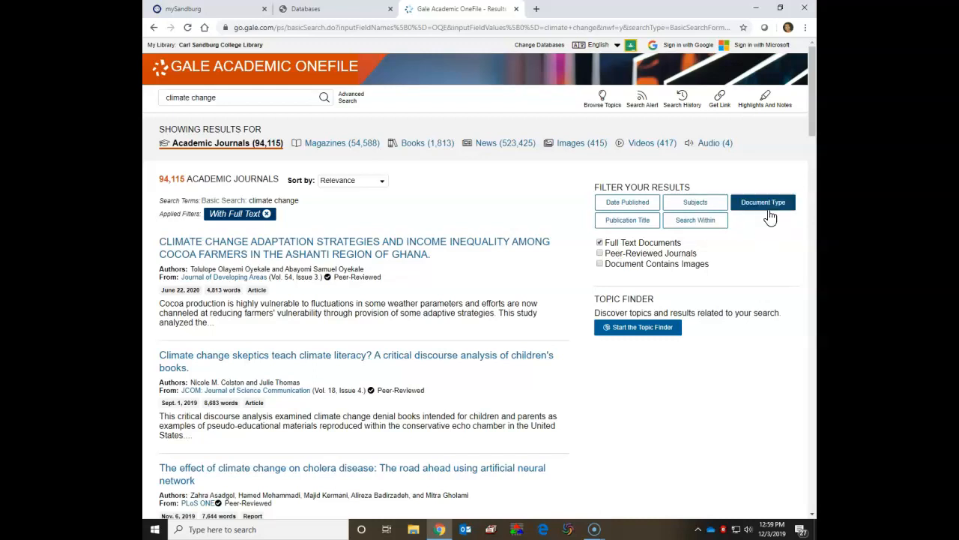
# Apply the Article document type filter, leaving 43,363 academic journal results.
pyautogui.click(763, 202)
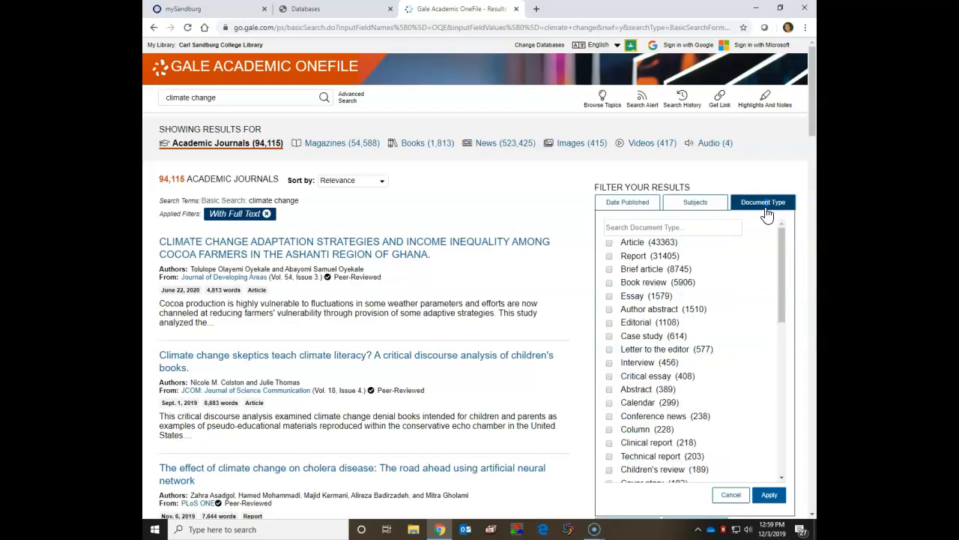
pyautogui.moveTo(745, 285)
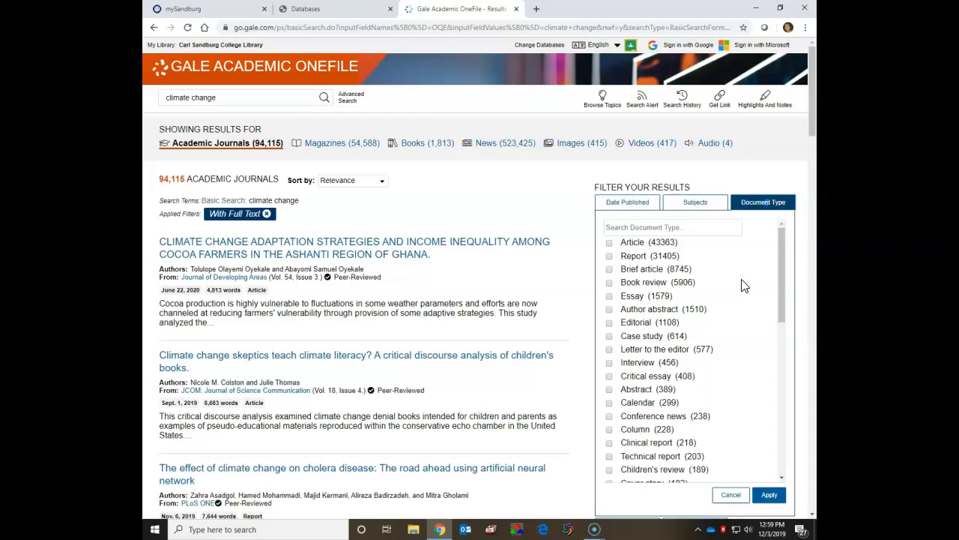
pyautogui.moveTo(743, 287)
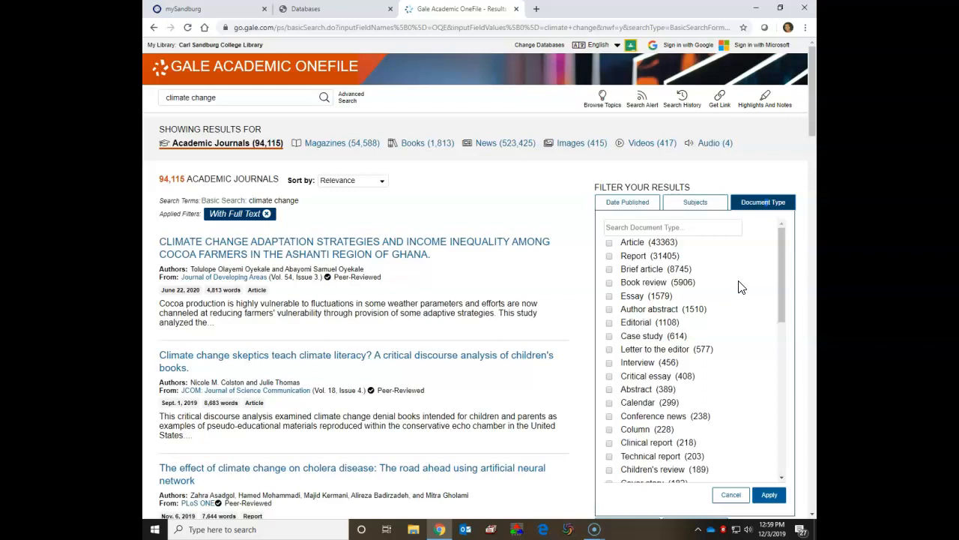
pyautogui.moveTo(738, 291)
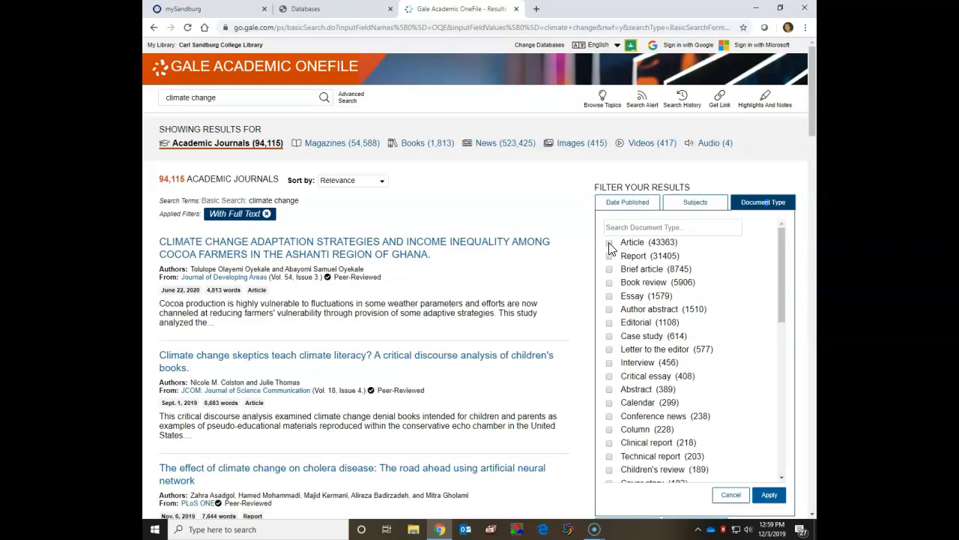
pyautogui.click(610, 242)
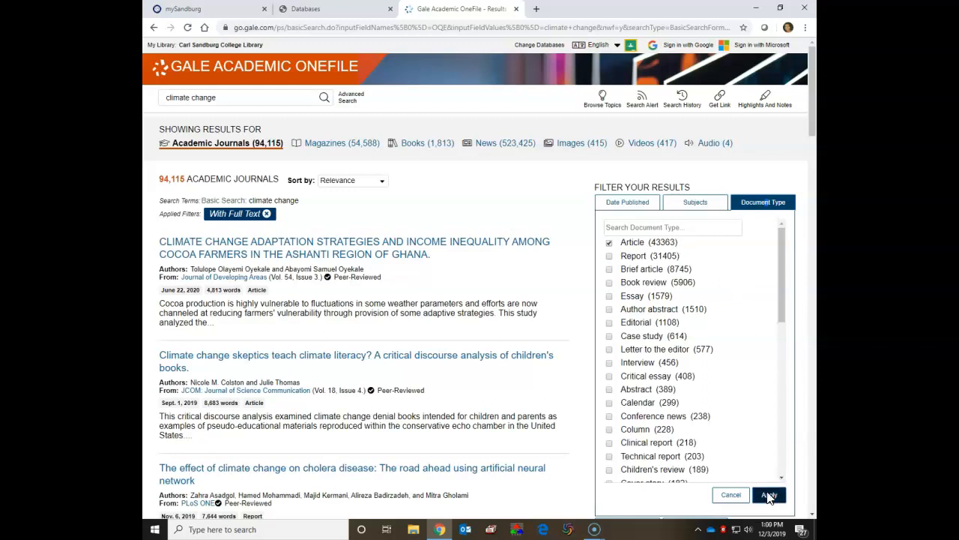
pyautogui.click(769, 494)
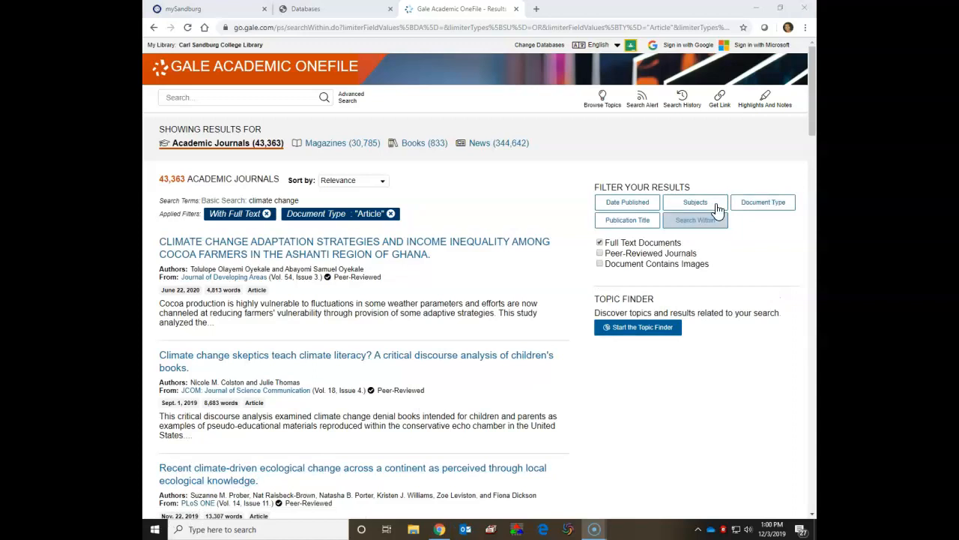
# Filter the climate change articles to the Water resources subject (318 results).
pyautogui.click(695, 202)
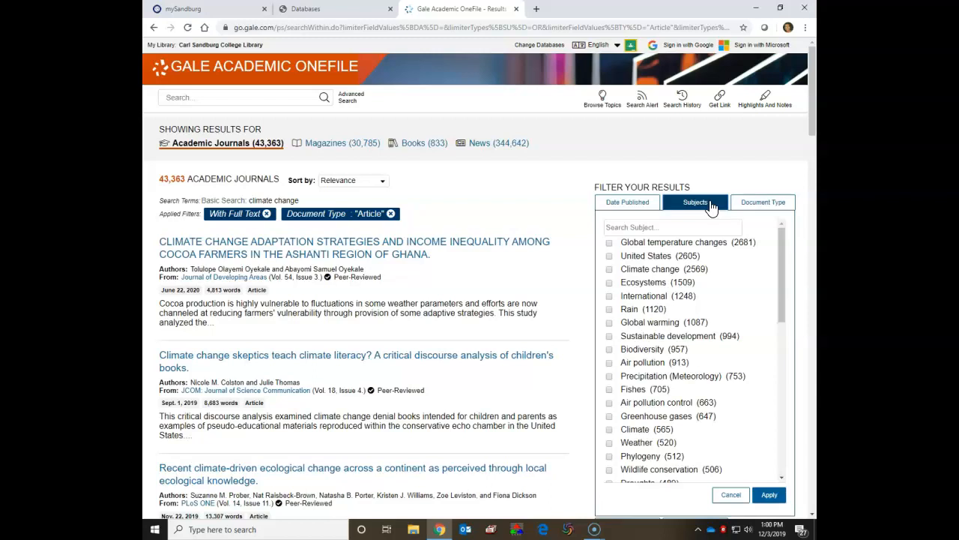
pyautogui.moveTo(751, 290)
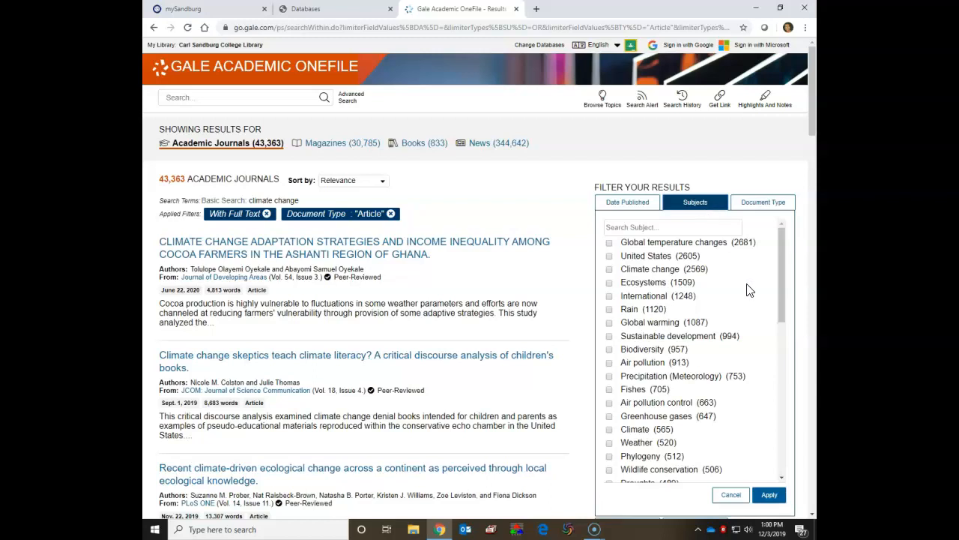
pyautogui.scroll(-3)
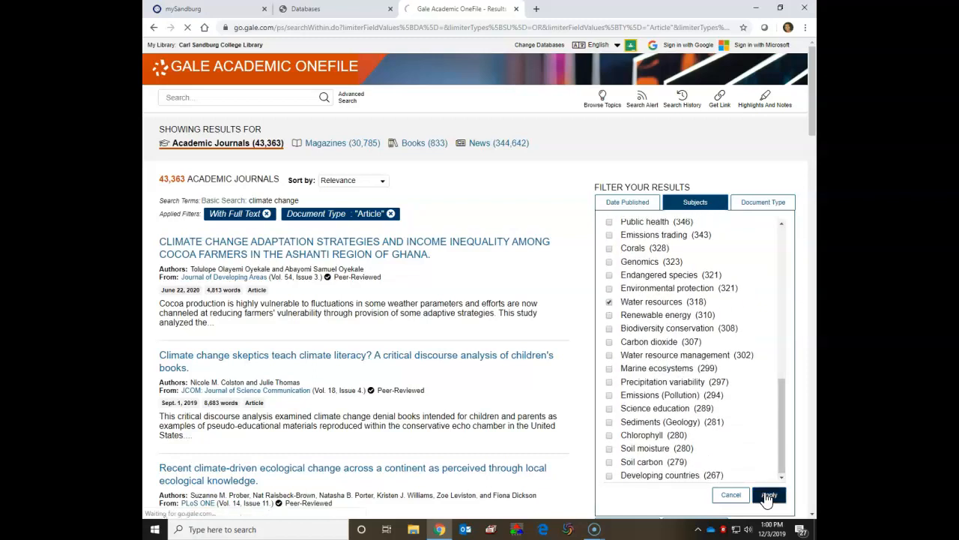
pyautogui.click(768, 495)
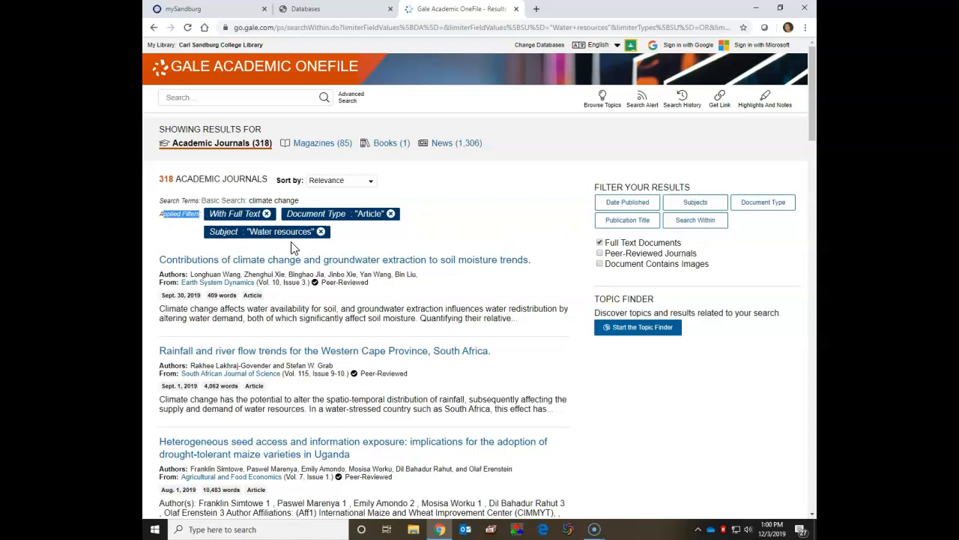
pyautogui.moveTo(356, 236)
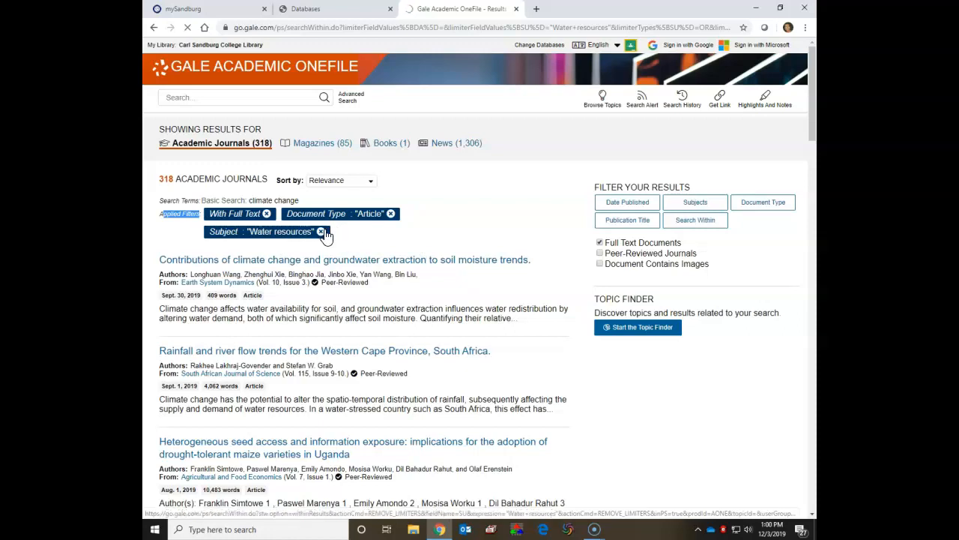
# Remove the Subject: "Water resources" filter chip, restoring 43,365 results.
pyautogui.click(322, 230)
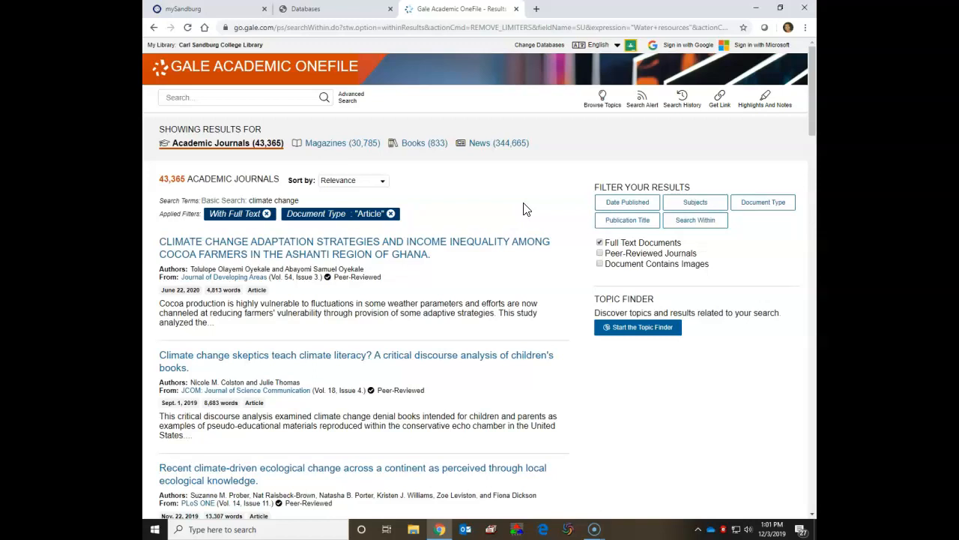
# Search within the results for 'arctic oceans', narrowing them to 157 articles.
pyautogui.click(695, 220)
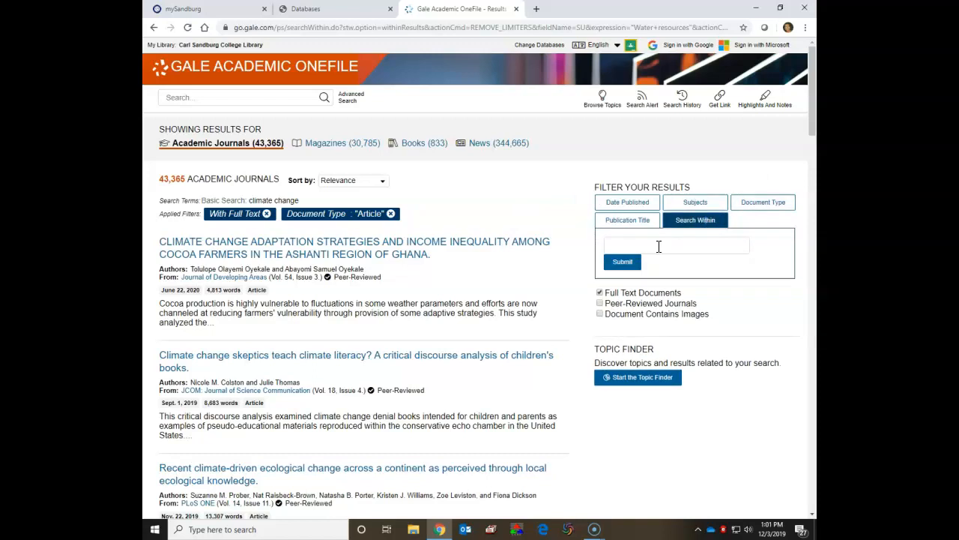
pyautogui.write('arctic oceans')
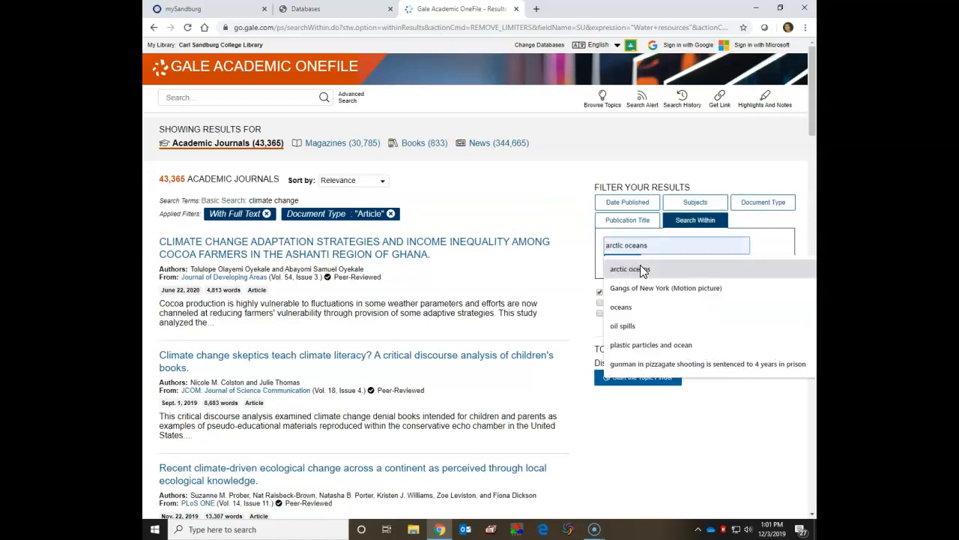
pyautogui.click(622, 261)
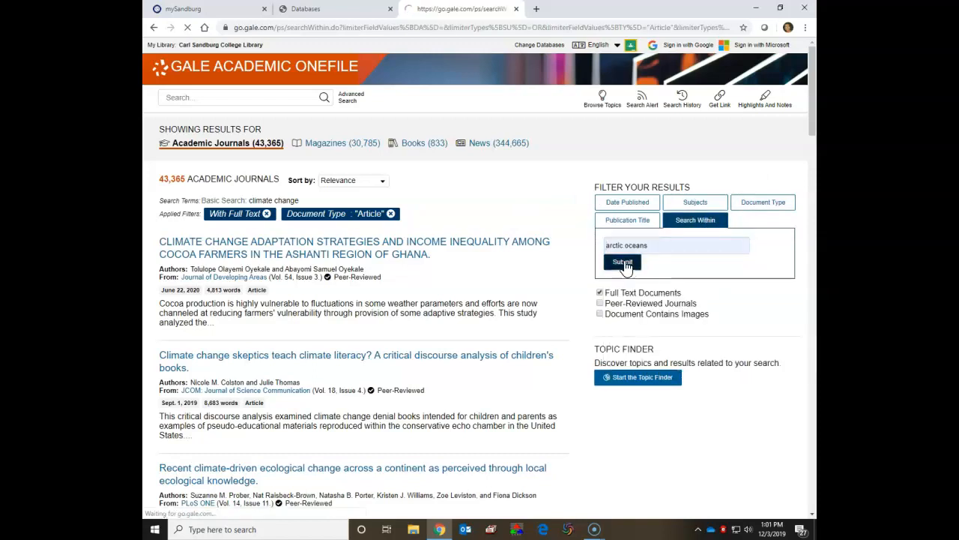
pyautogui.click(622, 261)
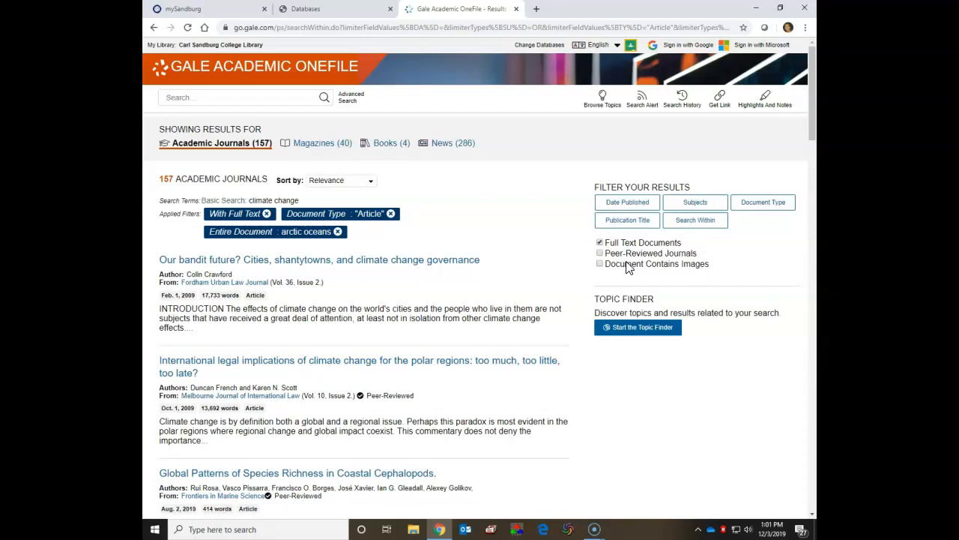
pyautogui.moveTo(571, 238)
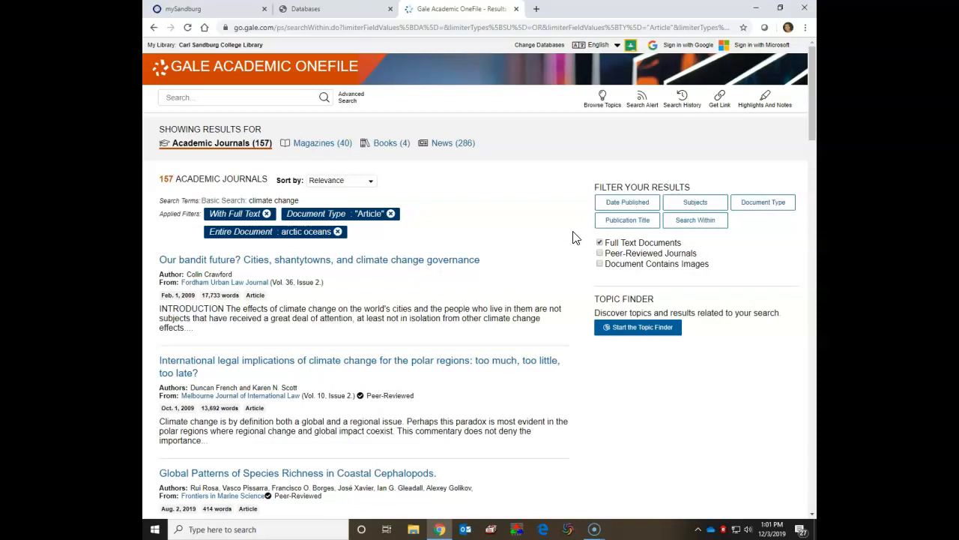
# Set the Date Published range from 11/01/2014 to 11/01/2019 and apply it.
pyautogui.click(626, 202)
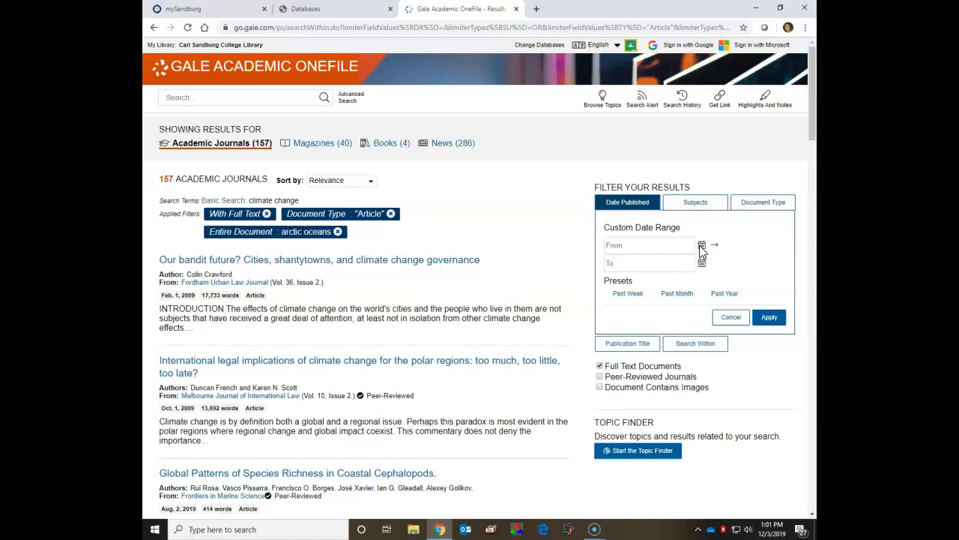
pyautogui.click(702, 245)
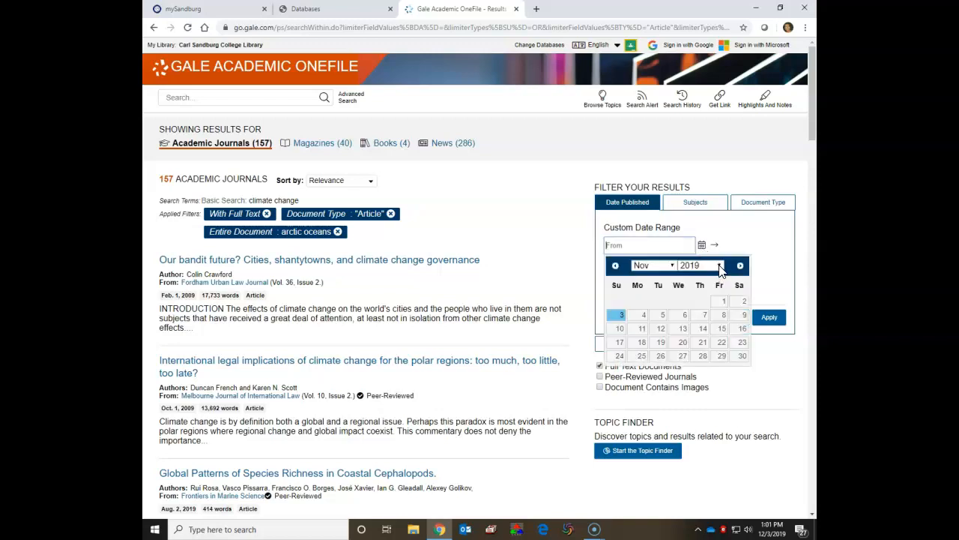
pyautogui.click(698, 265)
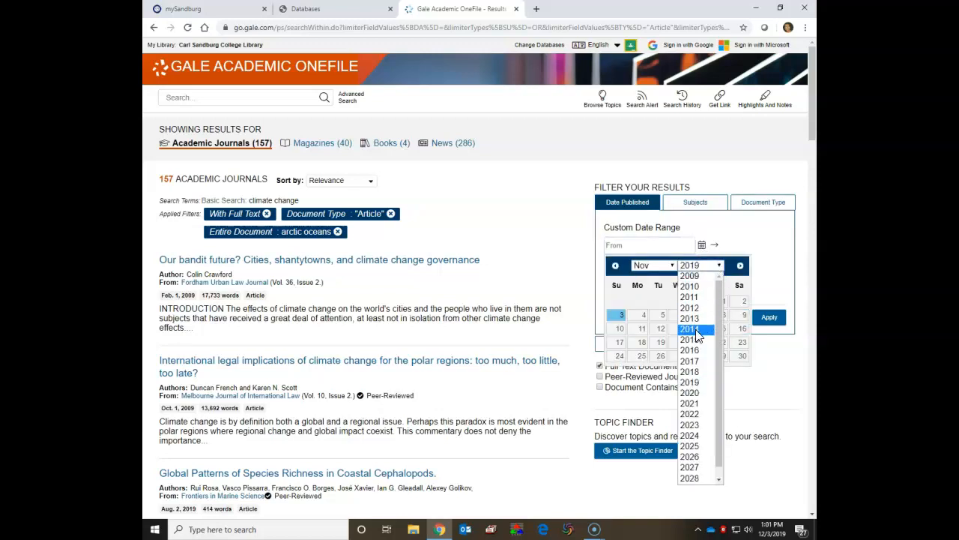
pyautogui.click(689, 329)
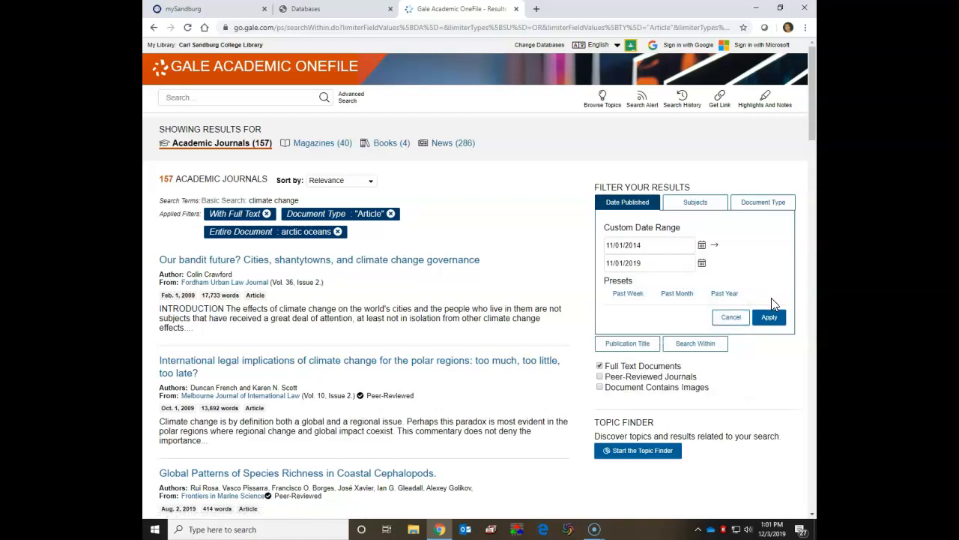
pyautogui.click(770, 317)
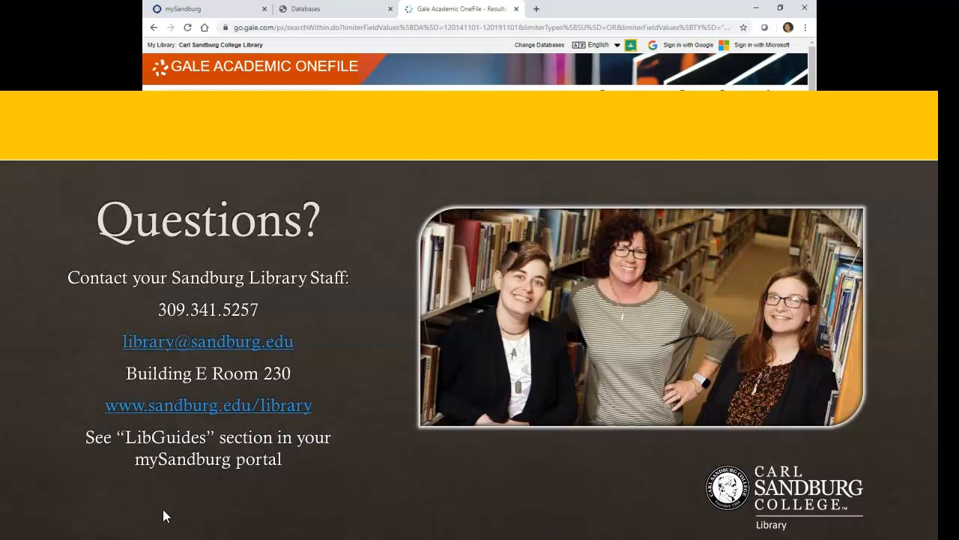
pyautogui.moveTo(598, 411)
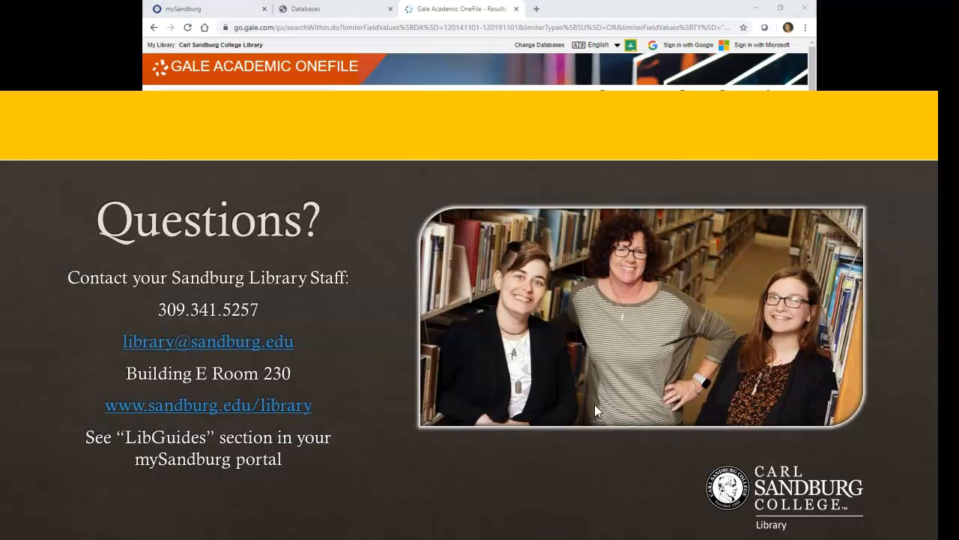